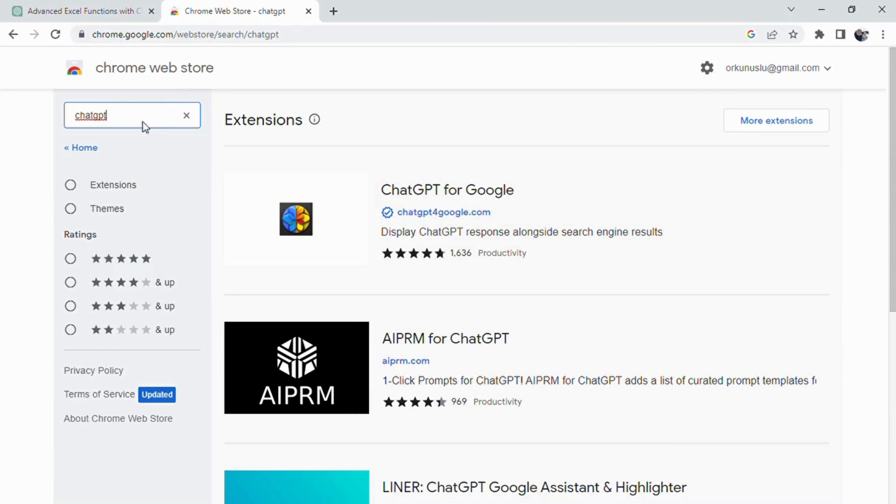
Open the AIPRM for ChatGPT extension from the search results and add it to Chrome.
scroll("down", 3)
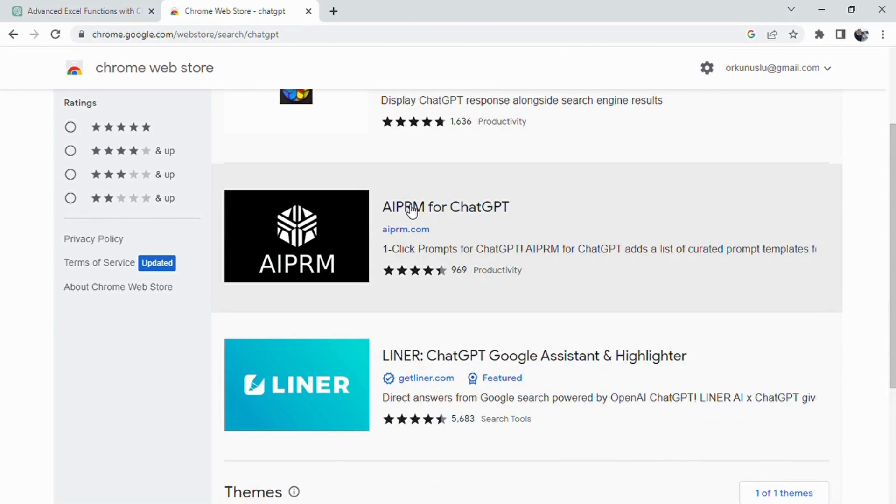
left_click(445, 207)
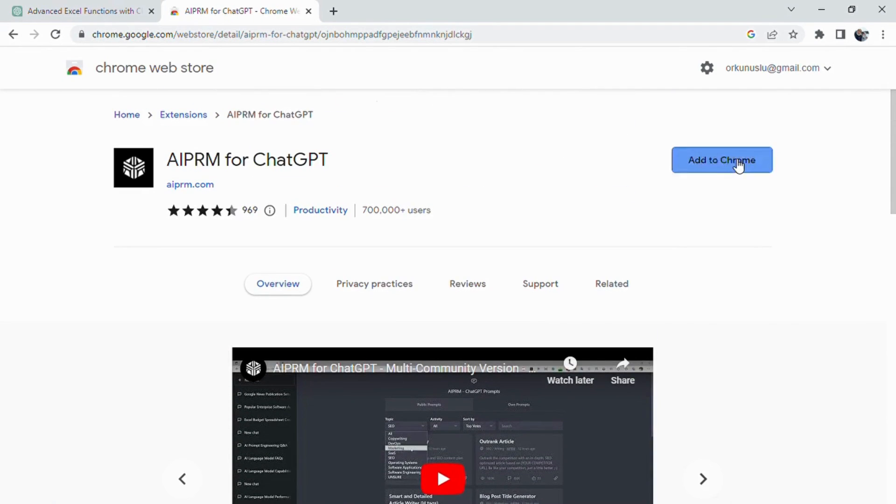
left_click(722, 160)
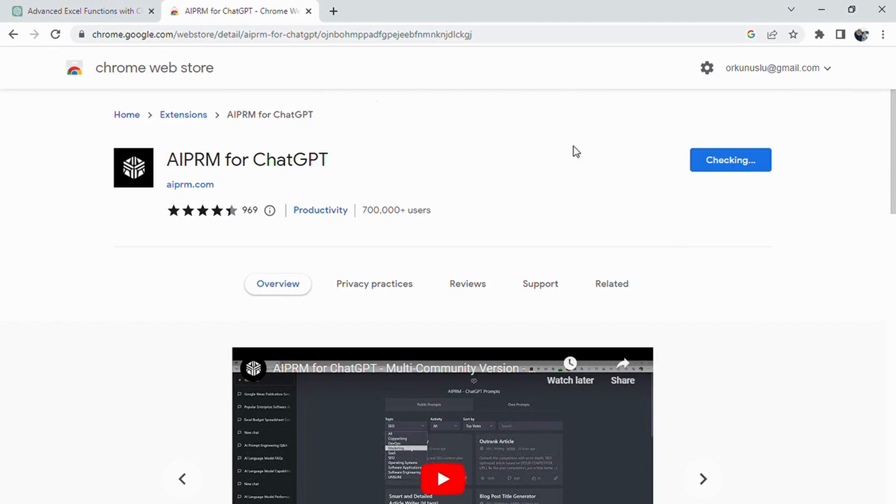
mouse_move(473, 178)
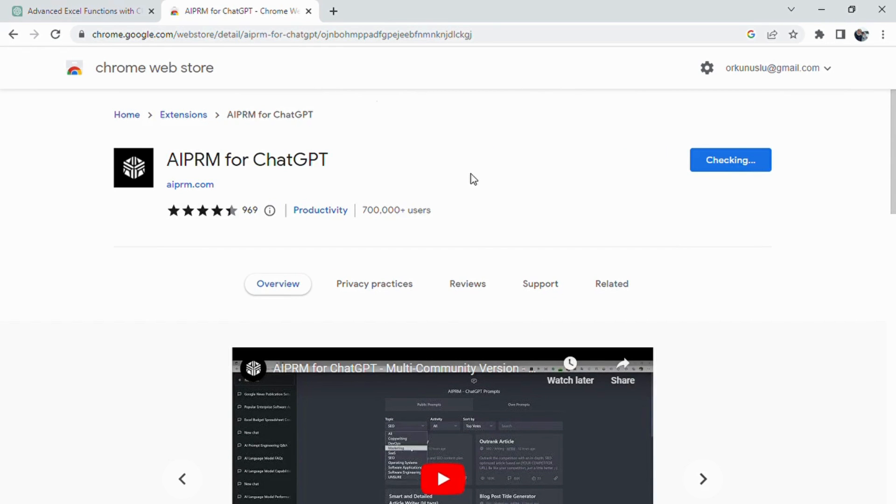
Confirm the AIPRM install, select GPT-4, and browse prompts down to YouTube Script Creator.
left_click(611, 284)
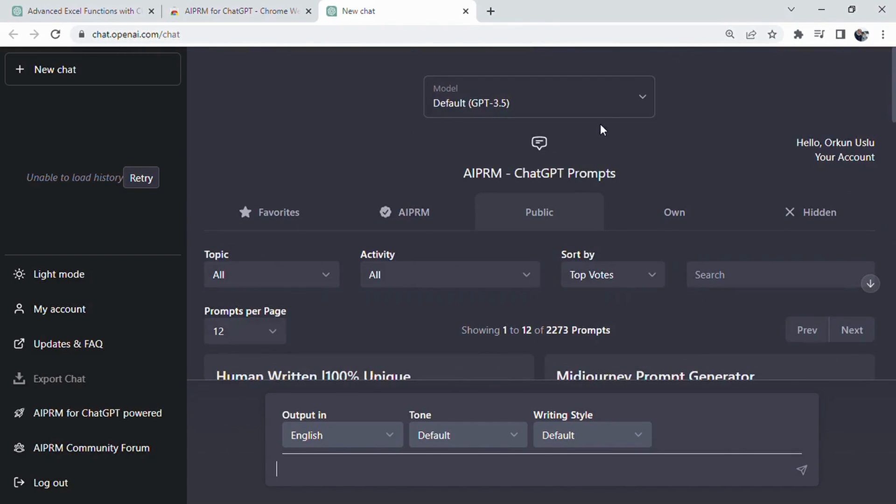
left_click(538, 96)
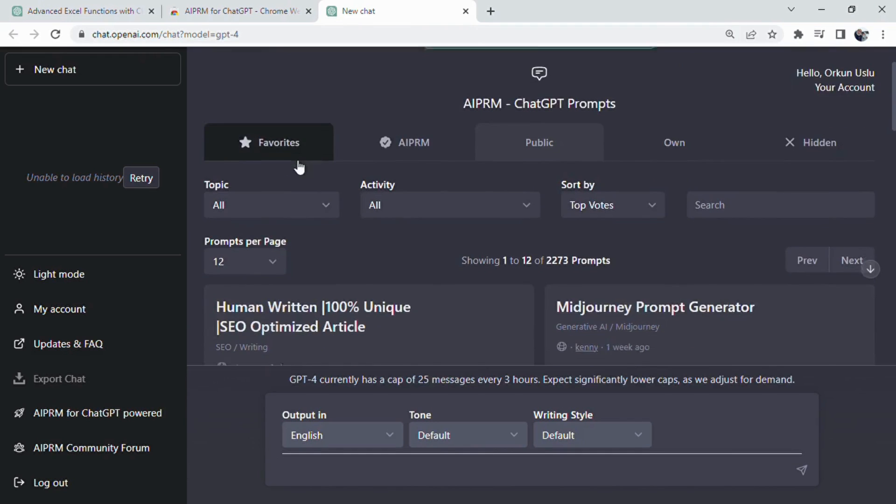
scroll("down", 3)
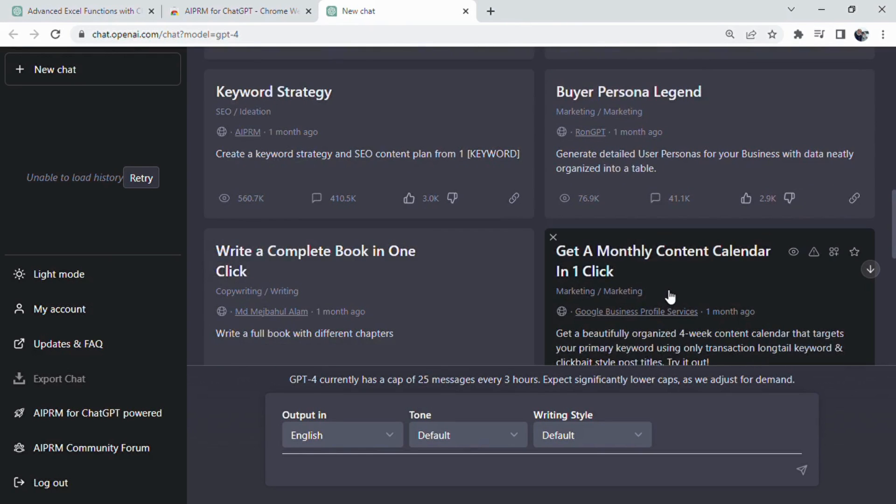
scroll("down", 3)
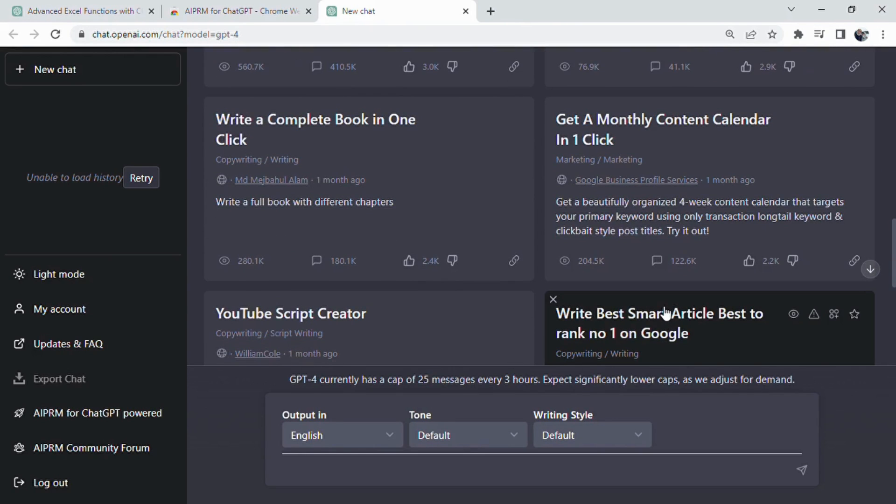
scroll("down", 3)
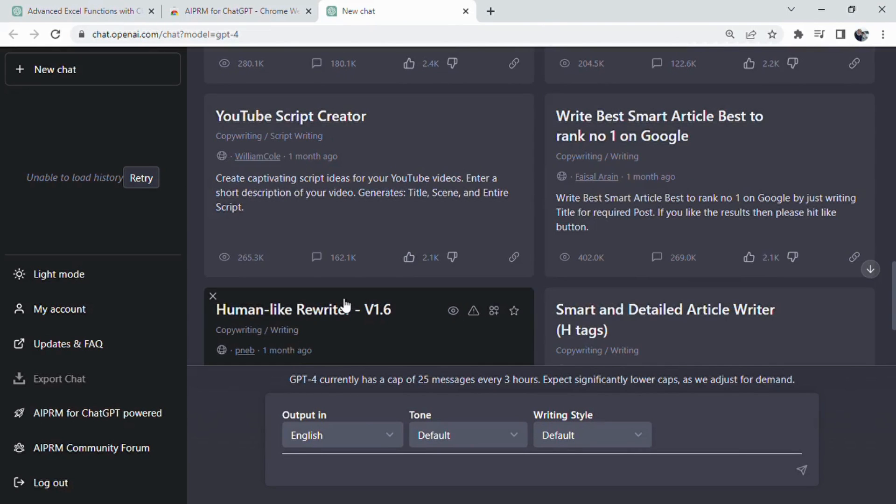
scroll("down", 3)
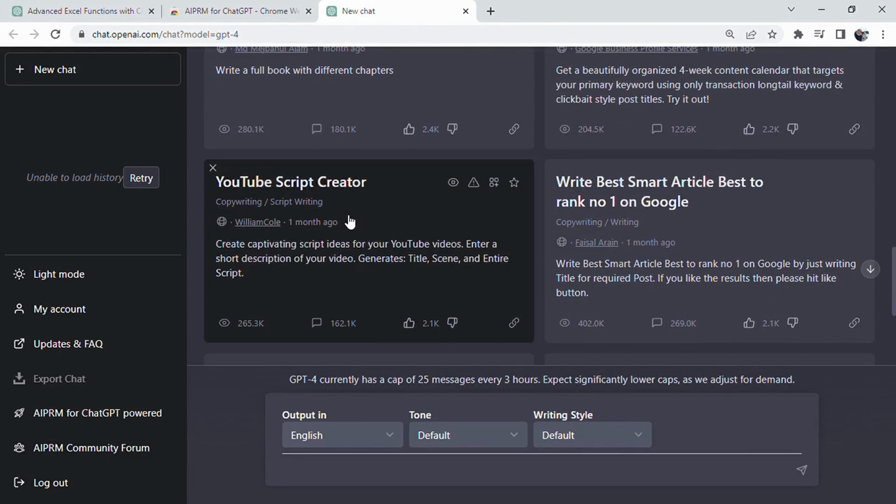
Load the YouTube Script Creator prompt with the tone set to Emotional.
left_click(290, 182)
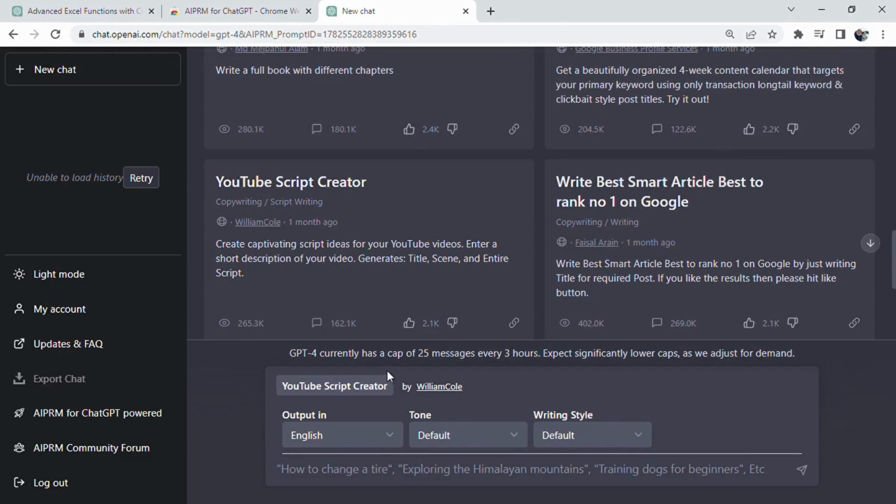
mouse_move(463, 443)
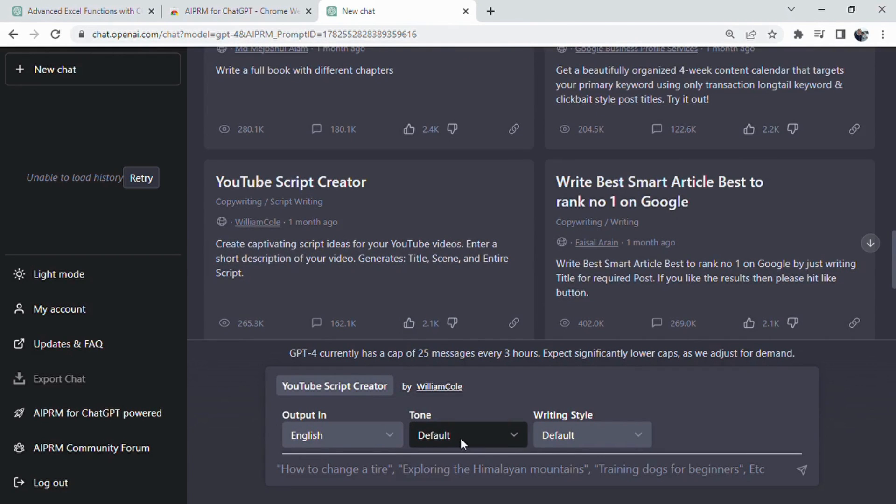
mouse_move(478, 474)
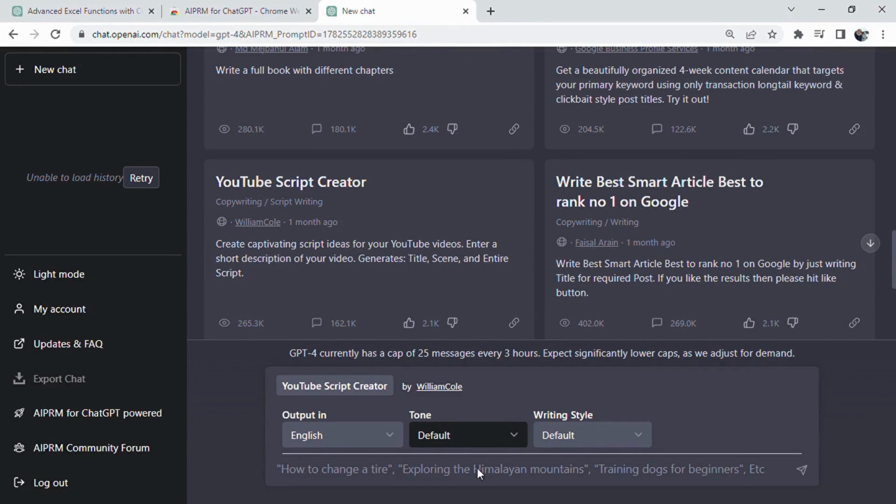
left_click(467, 435)
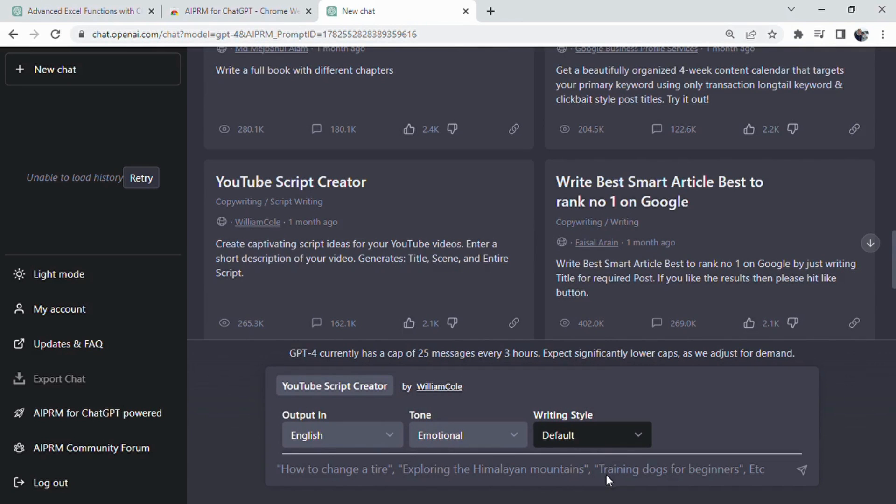
mouse_move(601, 465)
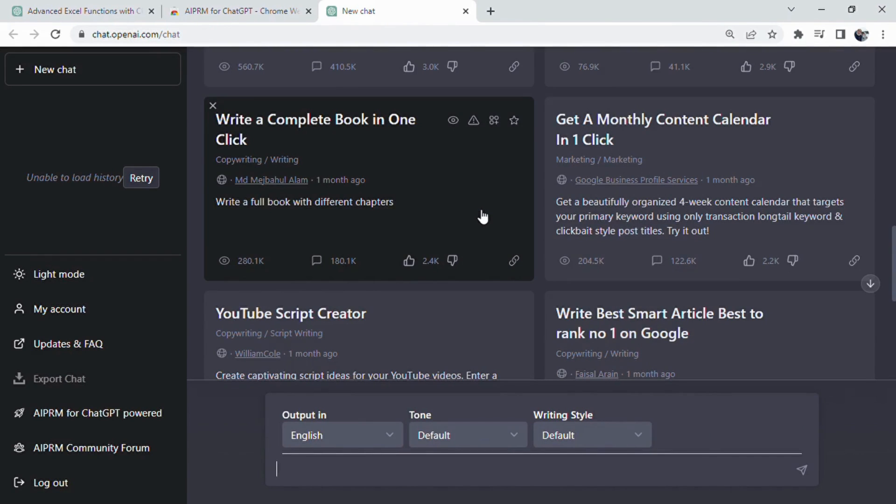
Run Write a Complete Book in One Click on a sci-fi novel about traveling to another livable planet.
scroll("down", 3)
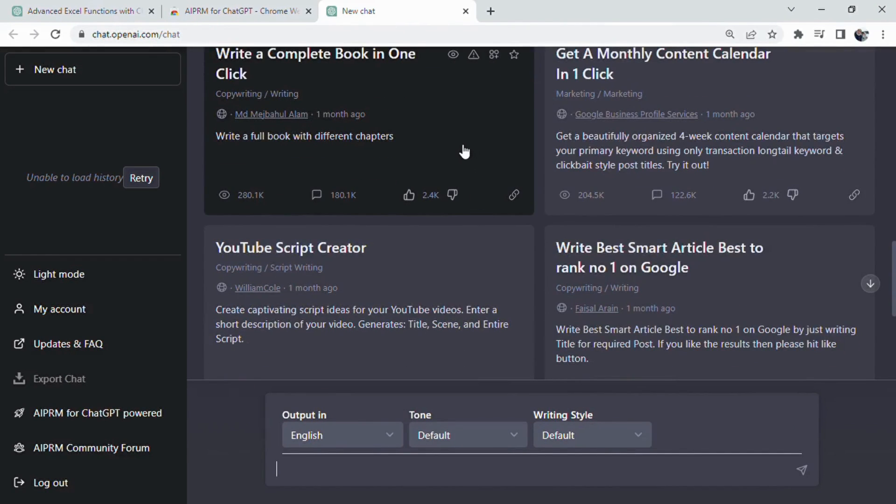
left_click(315, 64)
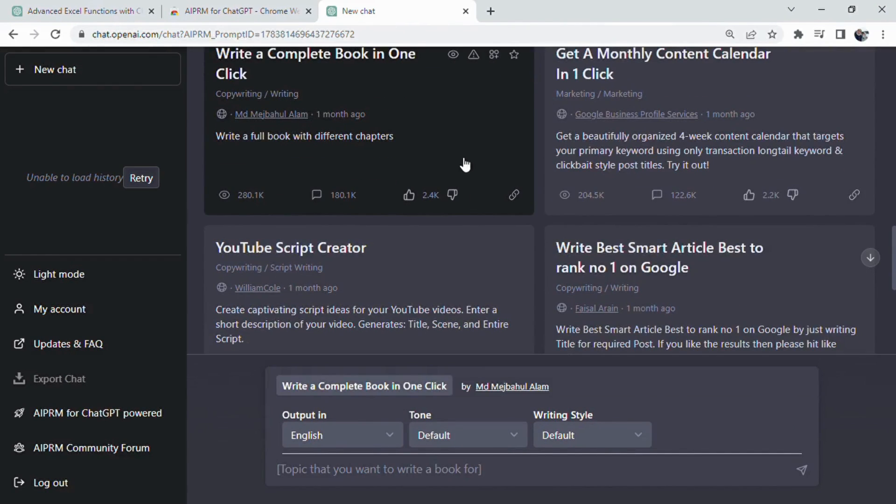
type("A science fiction novel human is trying to travel from earth to another livable planet as the earth ecosystem is collapsed.")
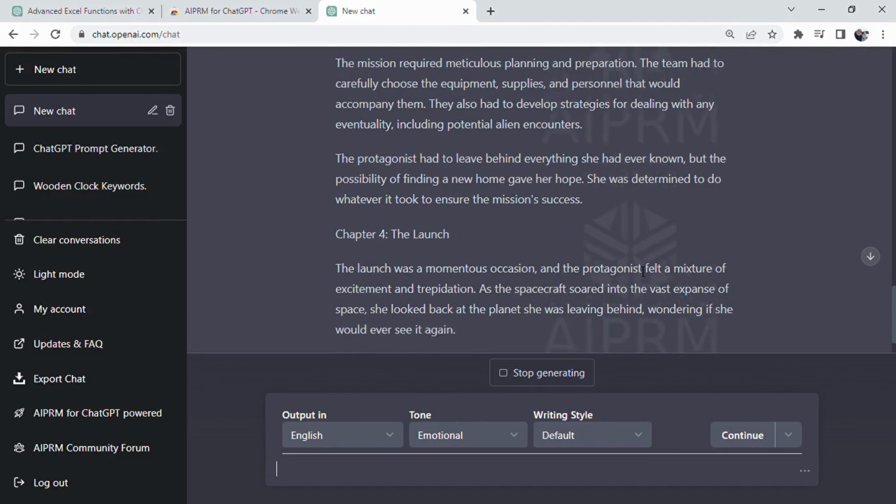
Continue the sci-fi book into Chapter 5, then start a new chat.
scroll("down", 3)
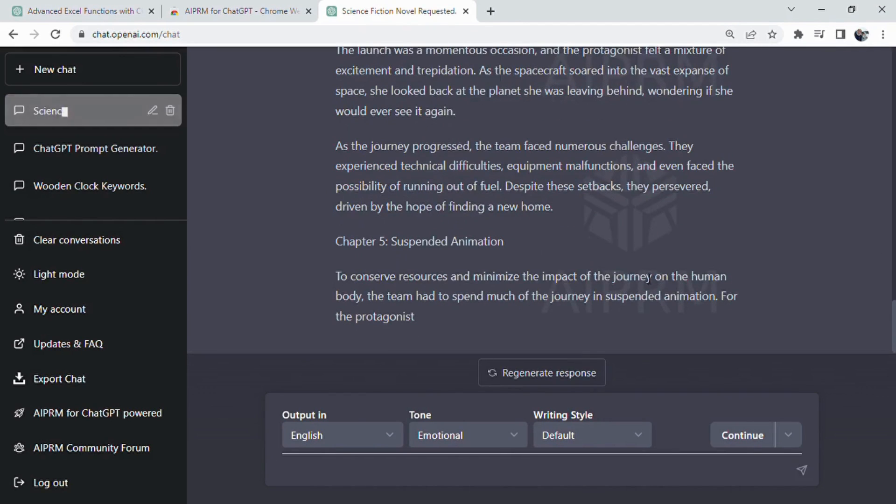
left_click(743, 435)
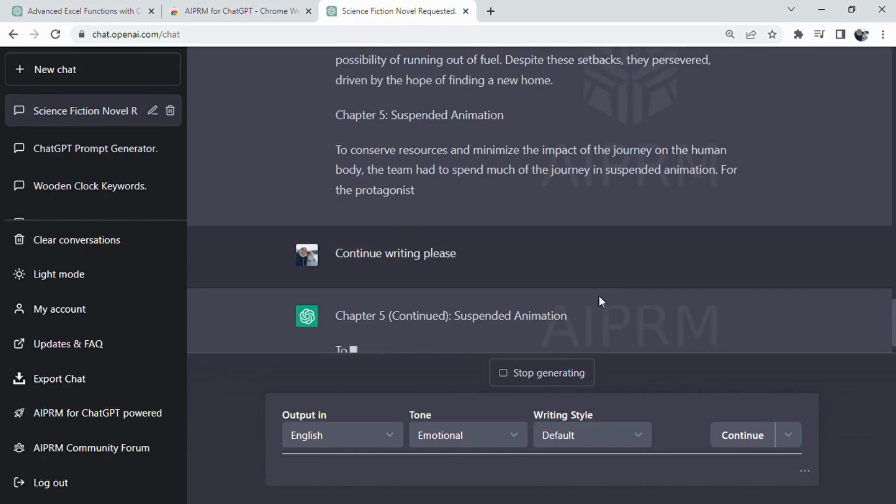
left_click(54, 69)
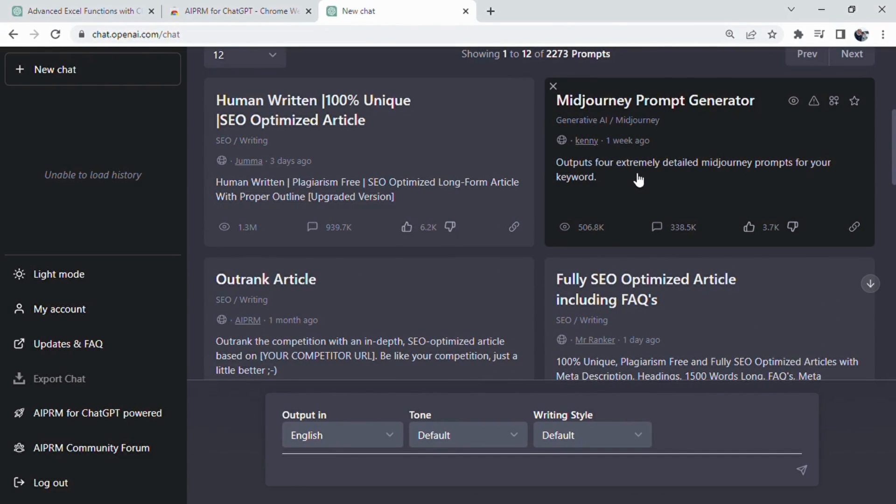
Send the keyword 'A kid riding bike by the seaside' to the Midjourney Prompt Generator.
type("A kid riding bike by the seaside")
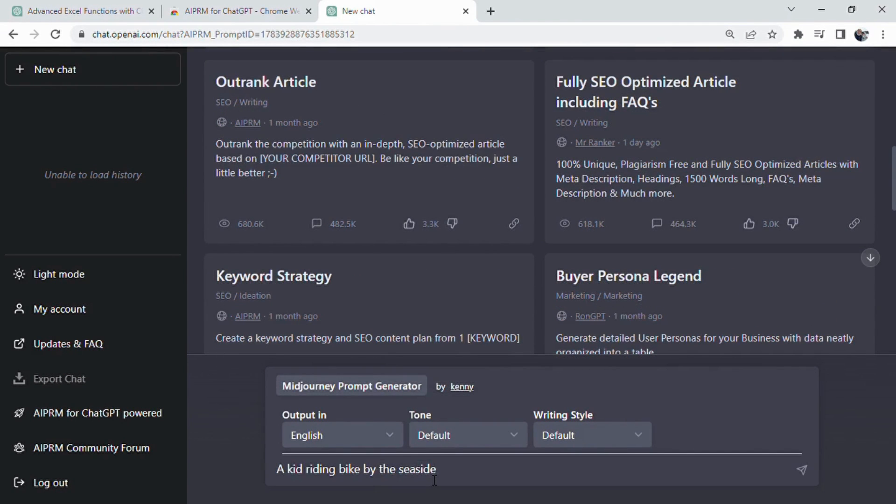
left_click(801, 469)
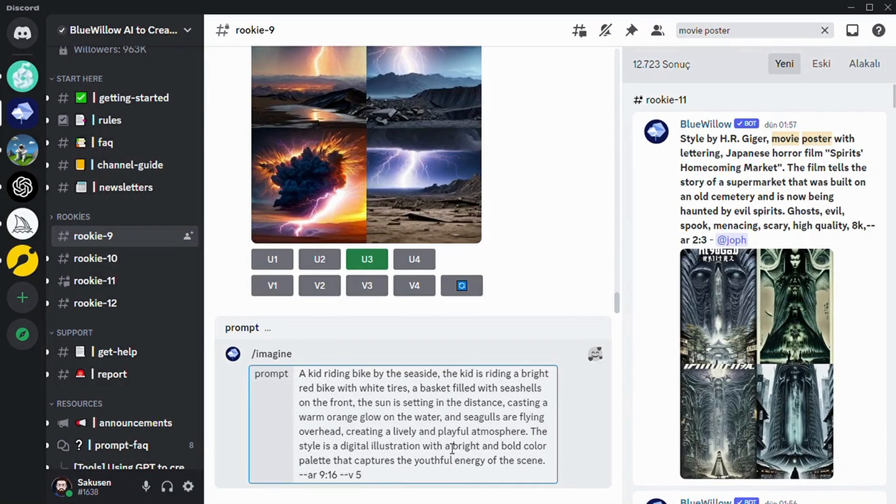
mouse_move(597, 293)
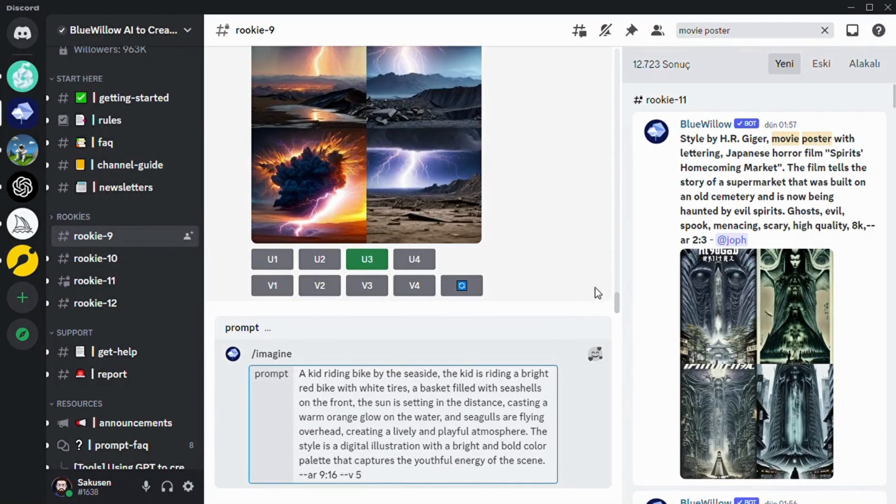